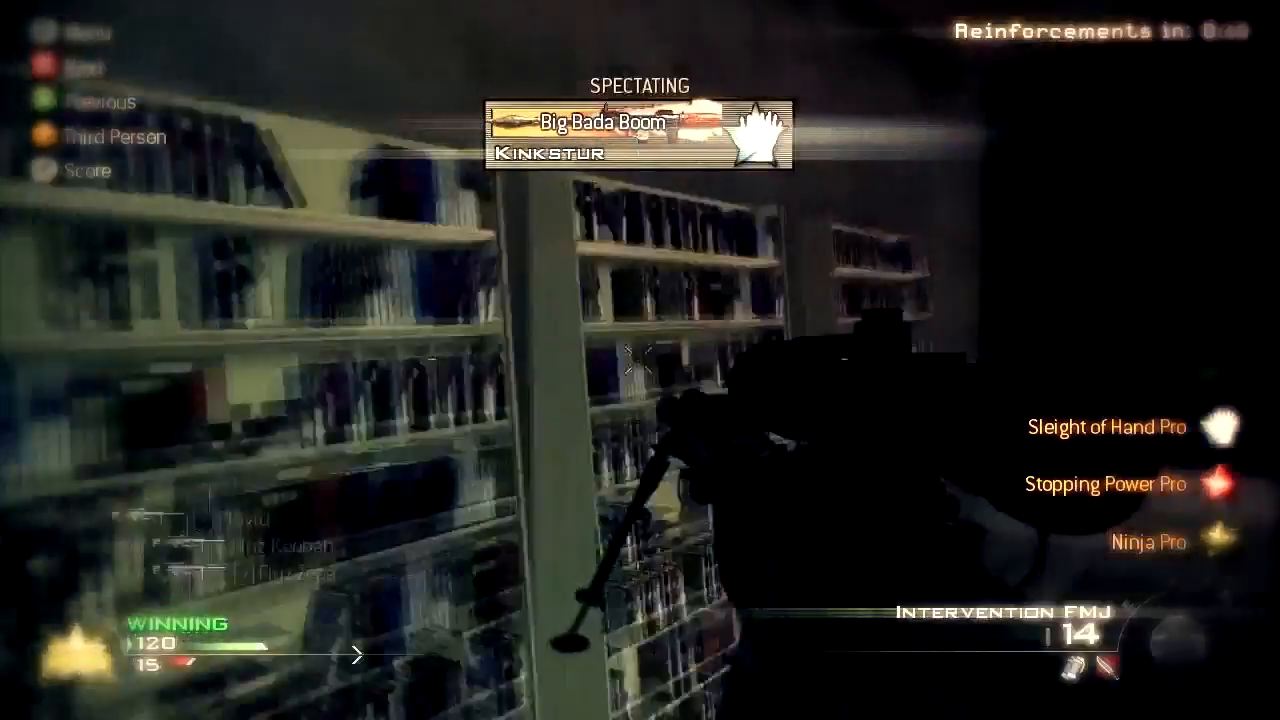
pyautogui.moveTo(640, 360)
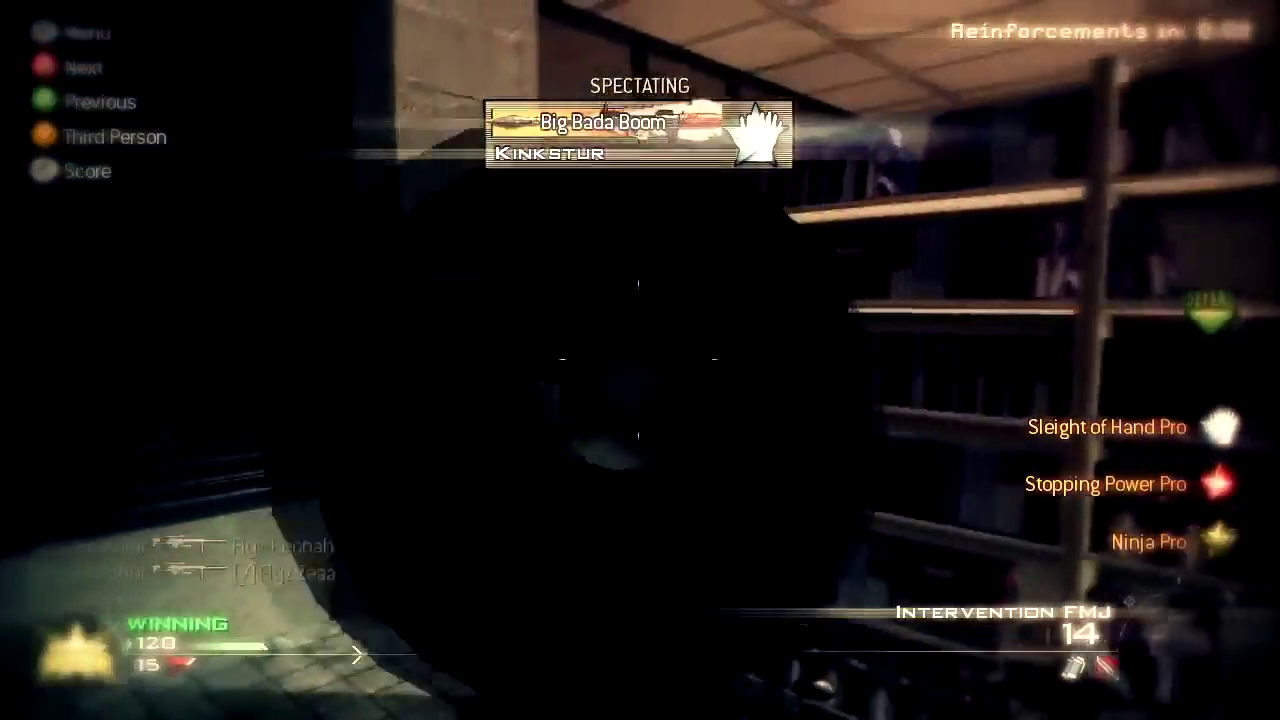